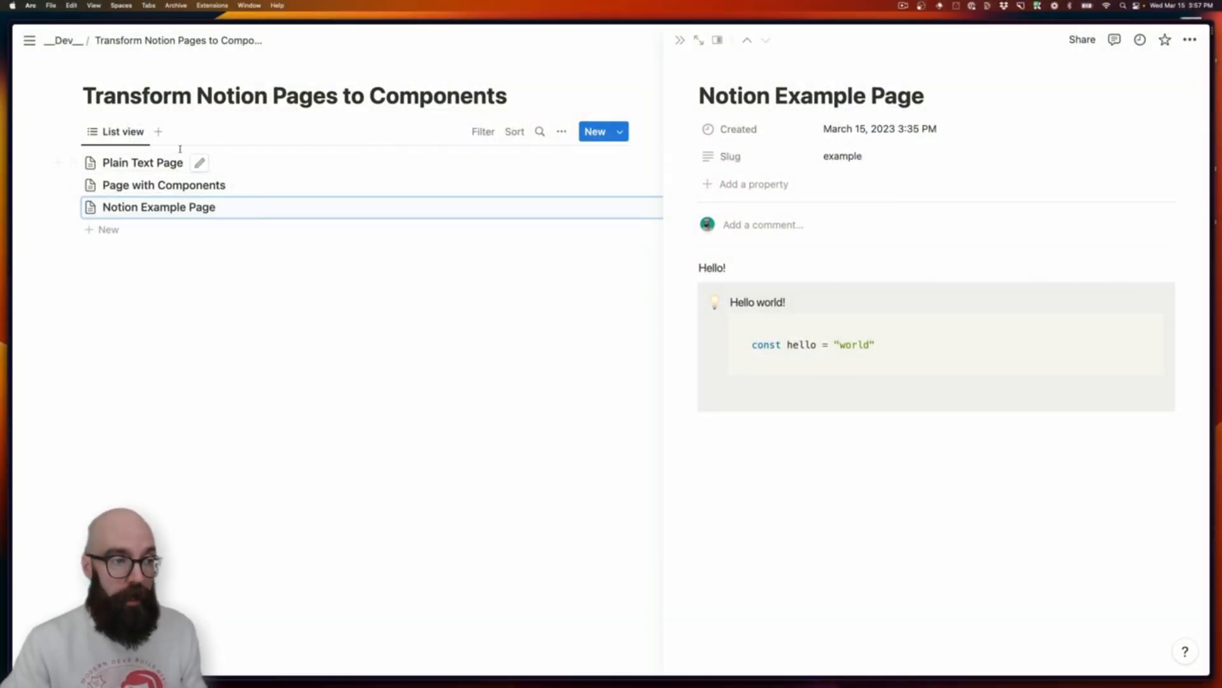
pyautogui.moveTo(187, 256)
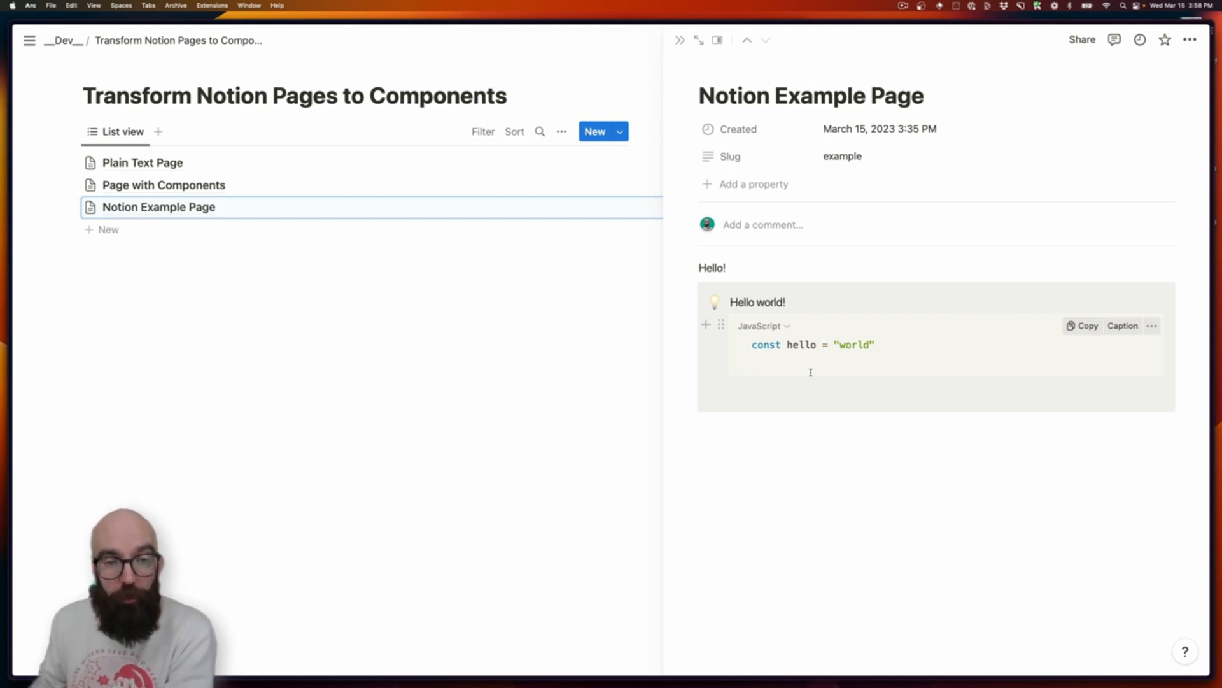
# - Open the 'Page with Components' page from the list view
pyautogui.click(163, 184)
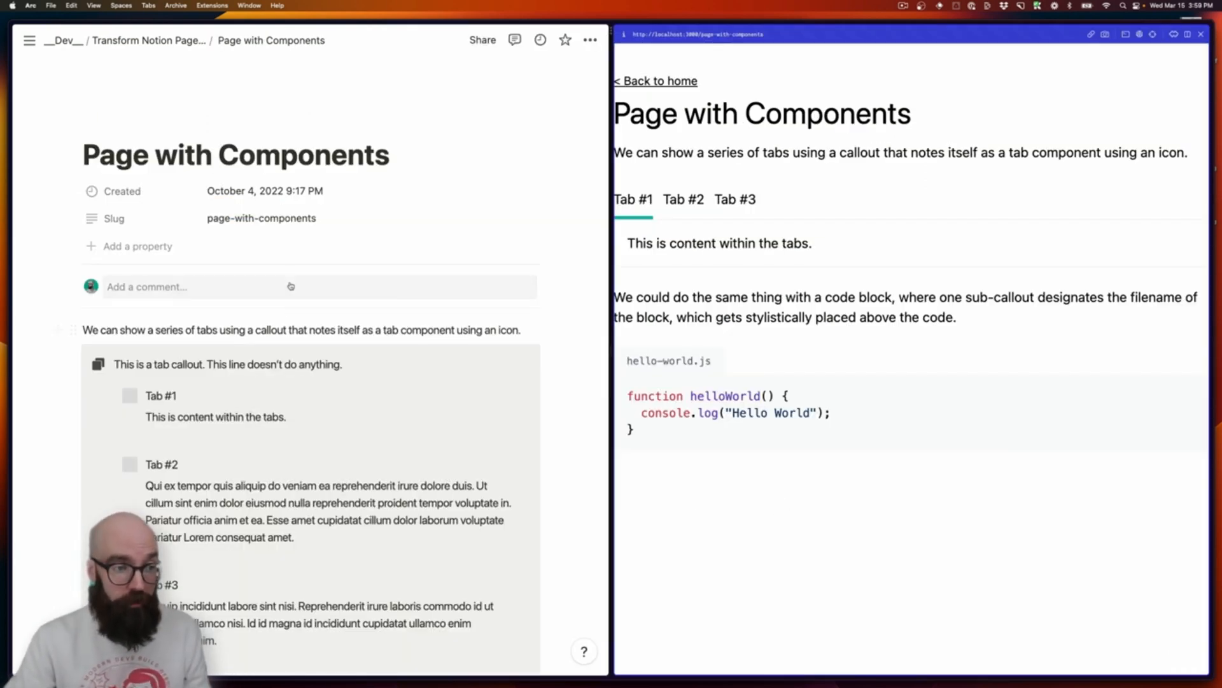
pyautogui.scroll(-3)
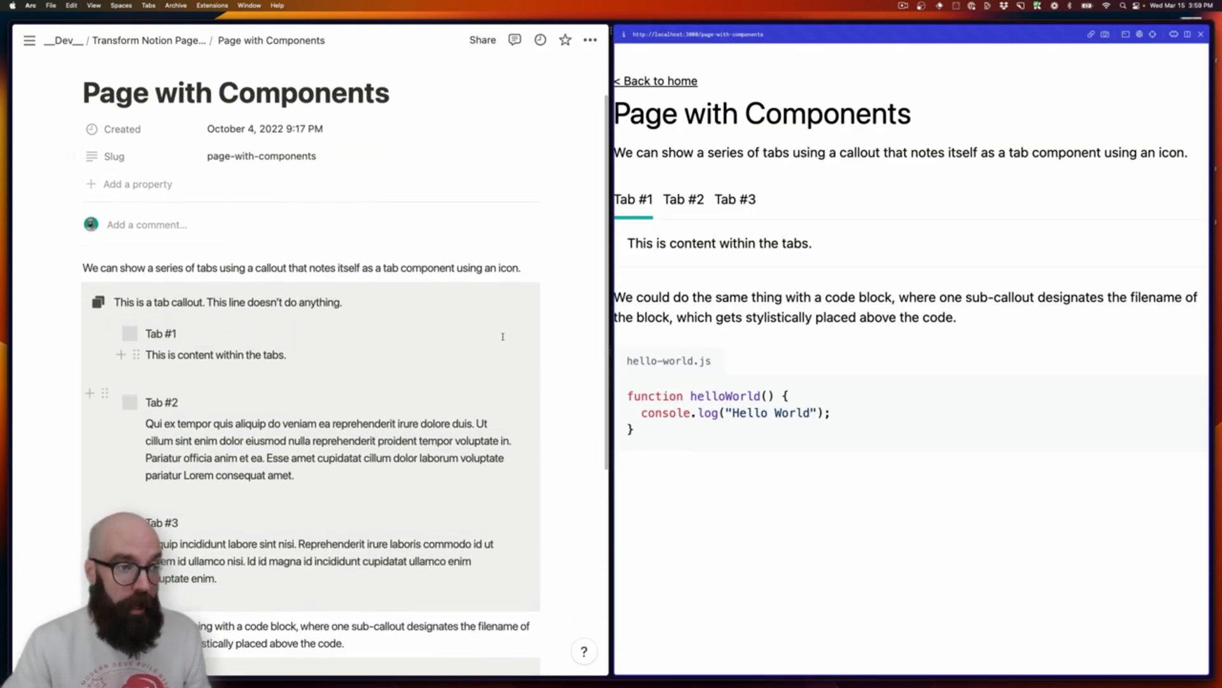
pyautogui.scroll(-3)
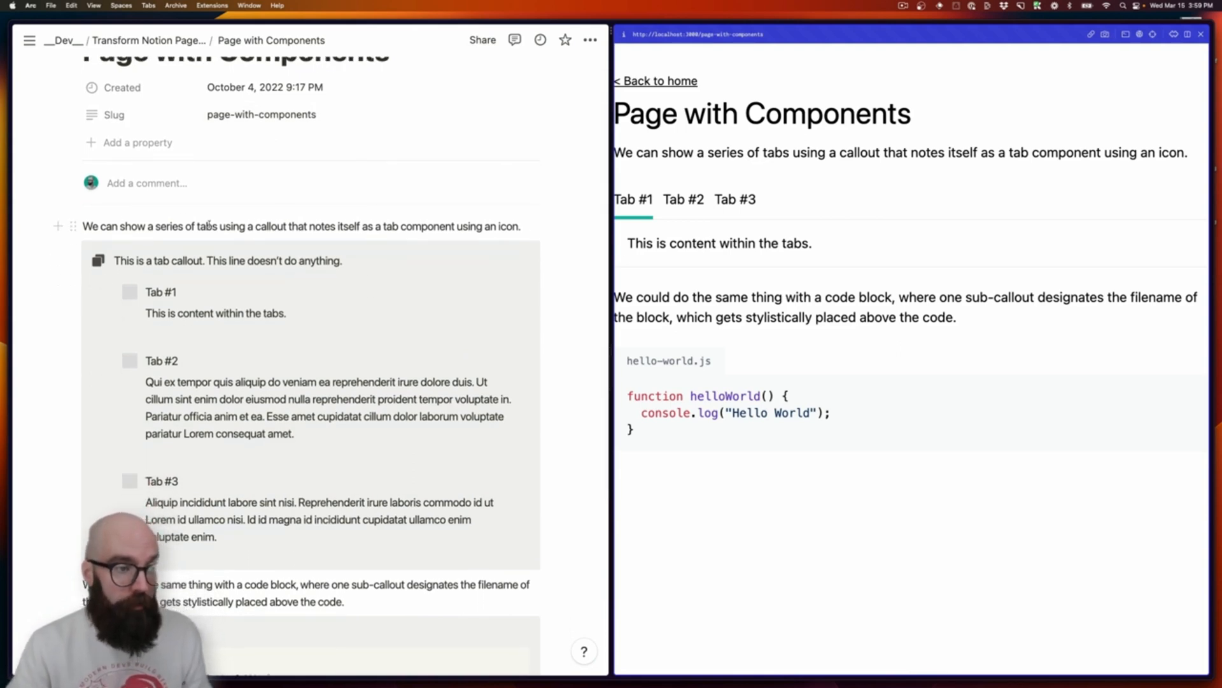
pyautogui.scroll(-3)
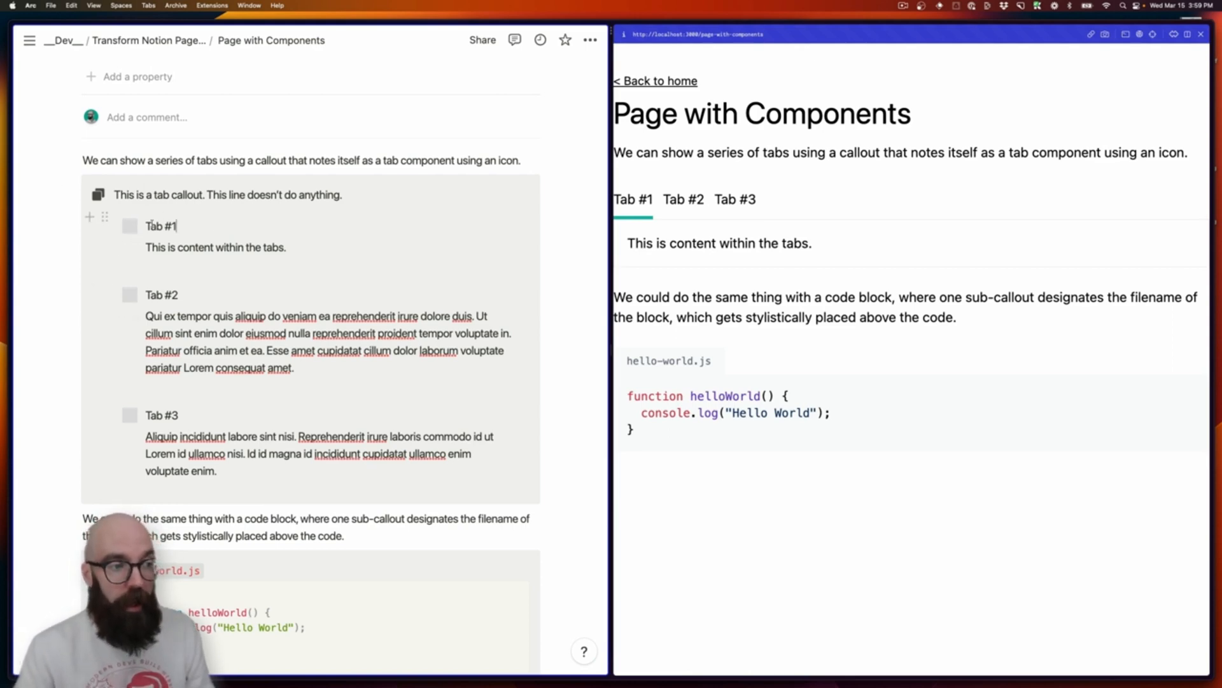
pyautogui.doubleClick(160, 227)
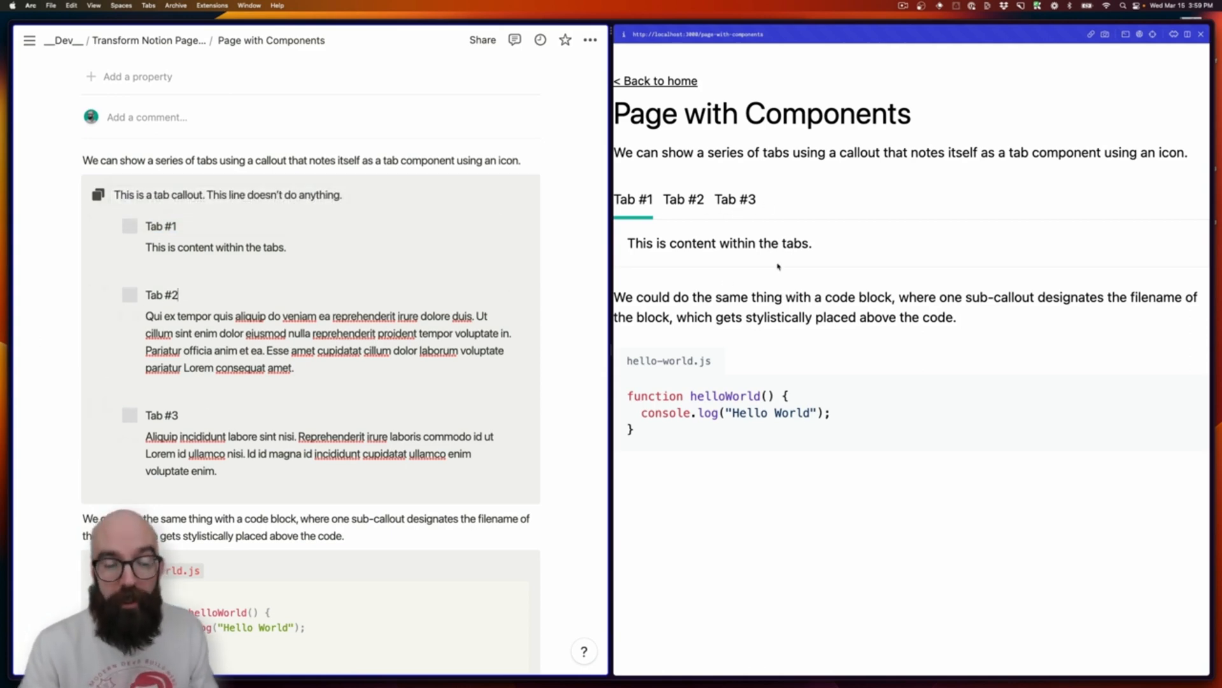
pyautogui.moveTo(287, 279)
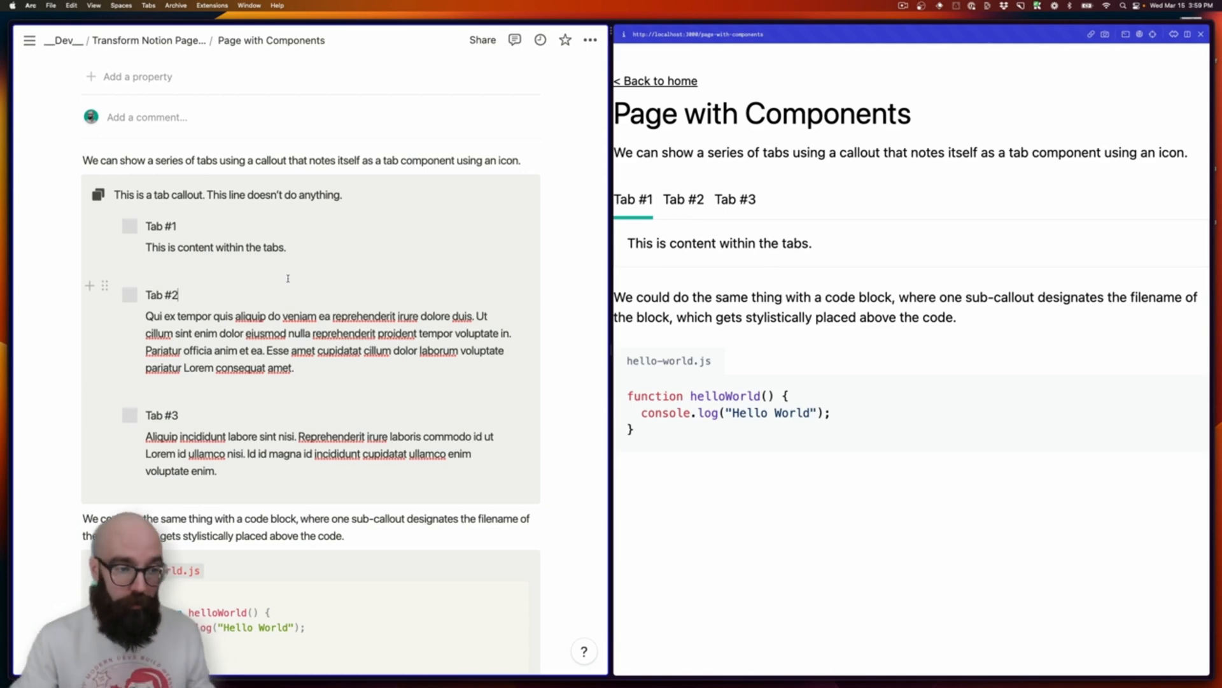
pyautogui.scroll(-3)
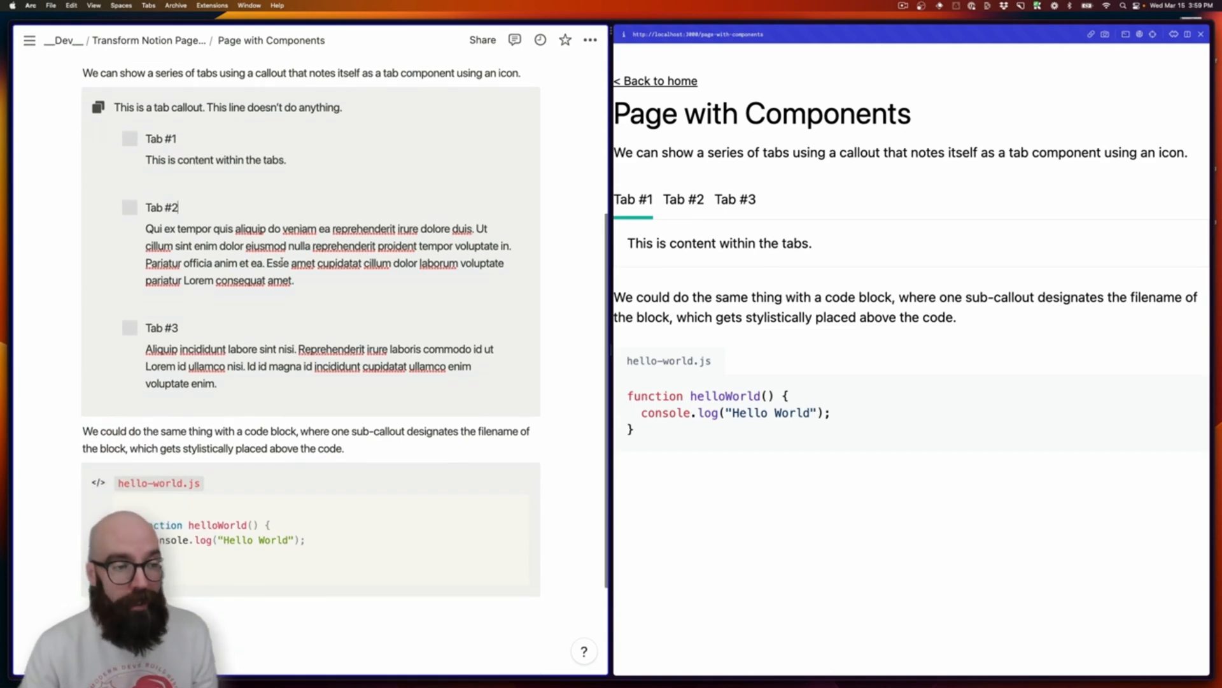
pyautogui.scroll(-3)
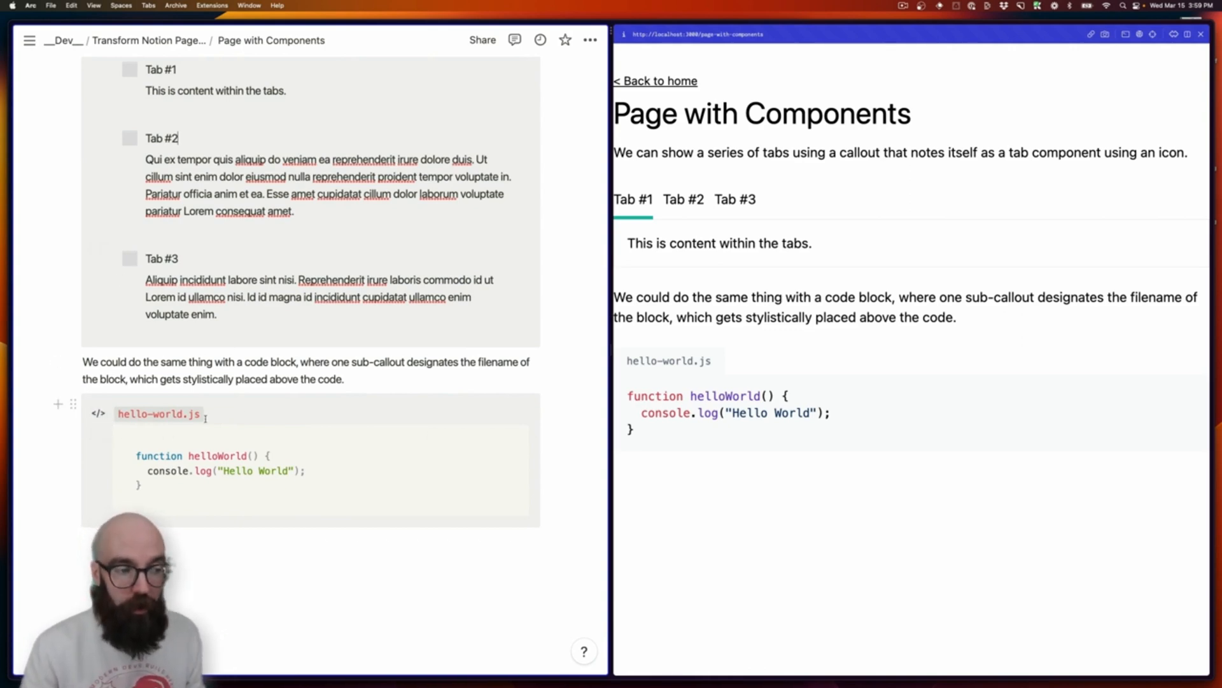
pyautogui.doubleClick(157, 414)
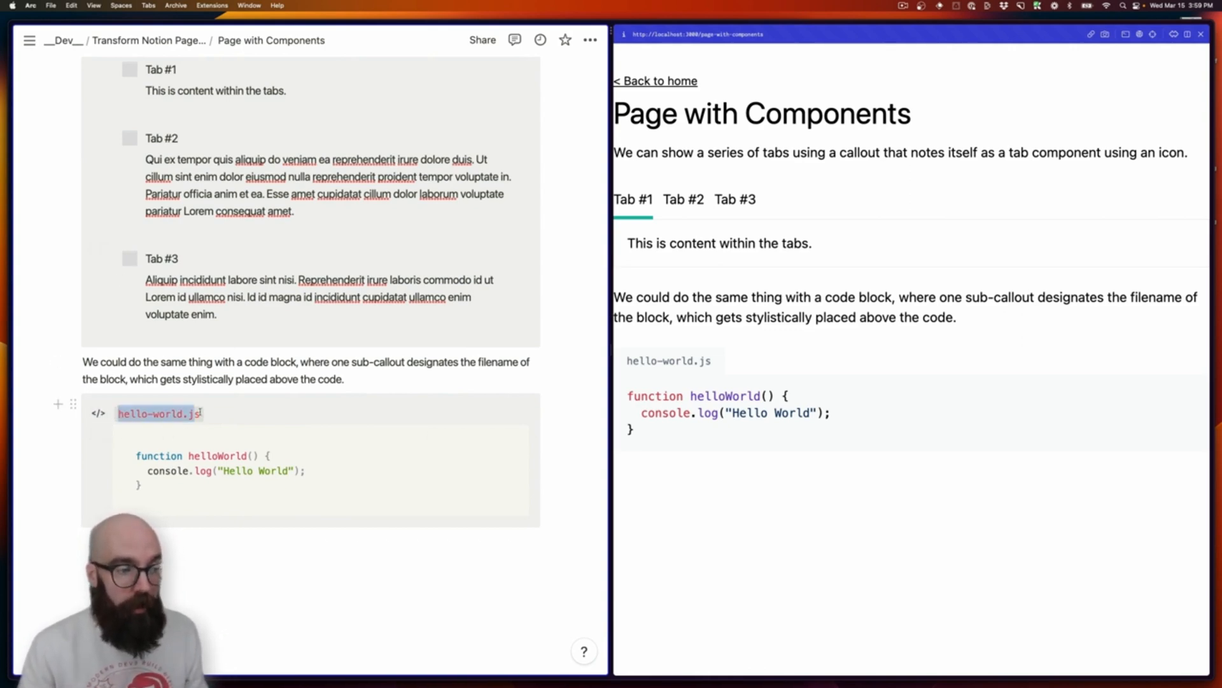